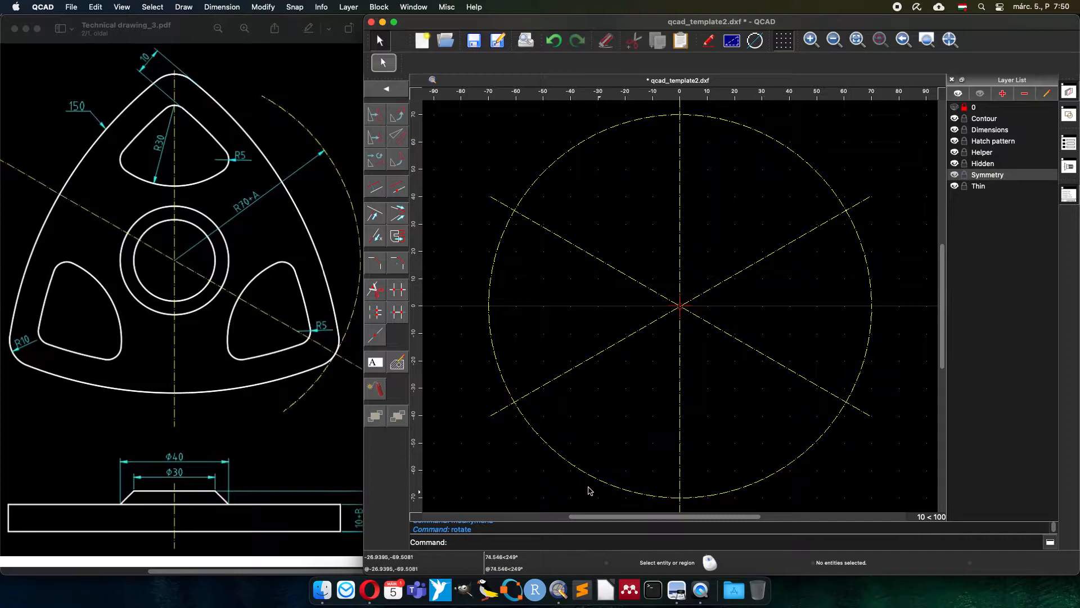
- Copy the centre line around the origin with Rotate, giving three symmetry axes
{"action": "left_click", "coordinate": [984, 118]}
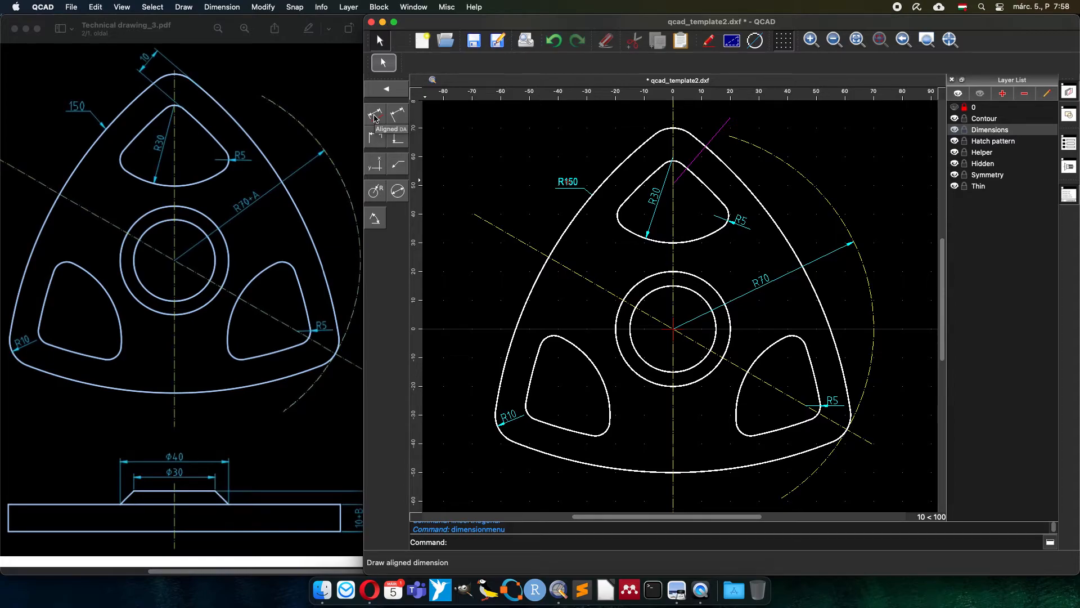
- Add the R150, R30, R70, R10 and R5 radial dimensions to the plate
{"action": "left_click", "coordinate": [375, 114]}
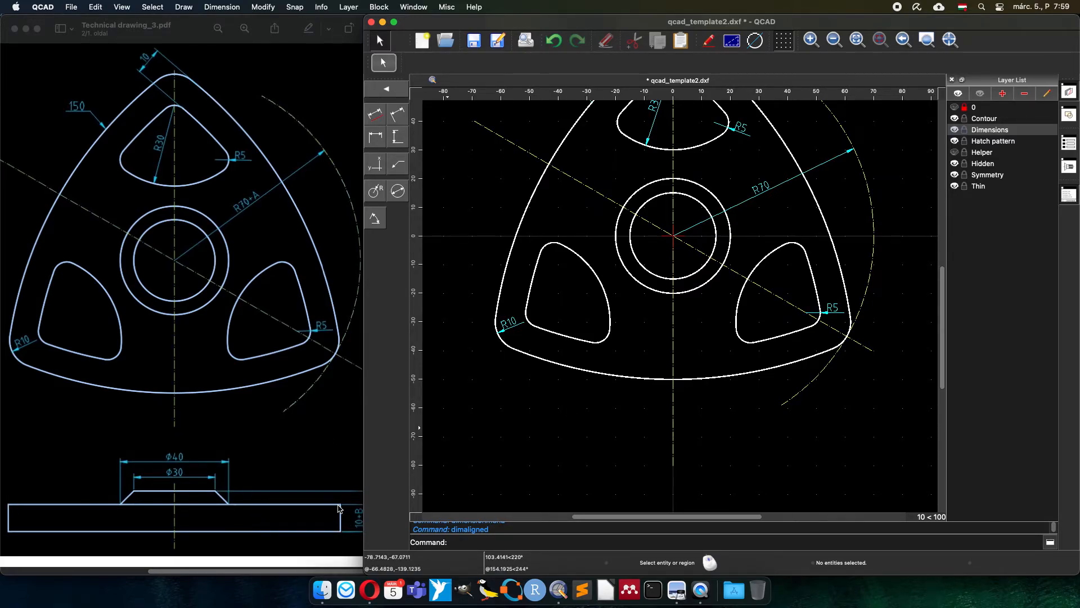
- Start the Aligned dimension command for the plate outline
{"action": "left_click", "coordinate": [414, 62]}
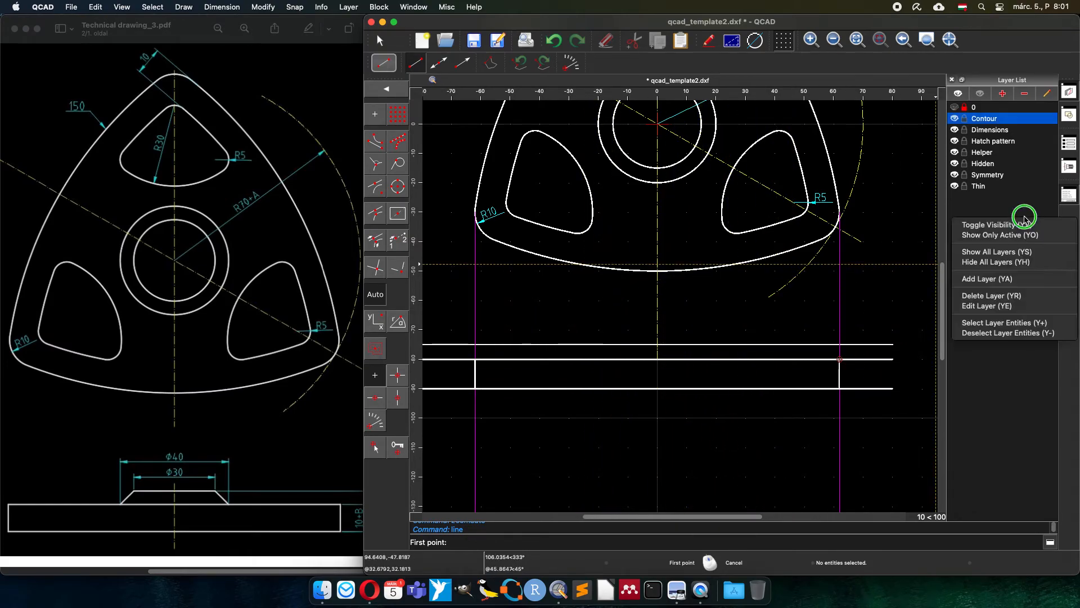
- Make the Helper layer current for the 5-unit parallel construction line
{"action": "left_click", "coordinate": [375, 192]}
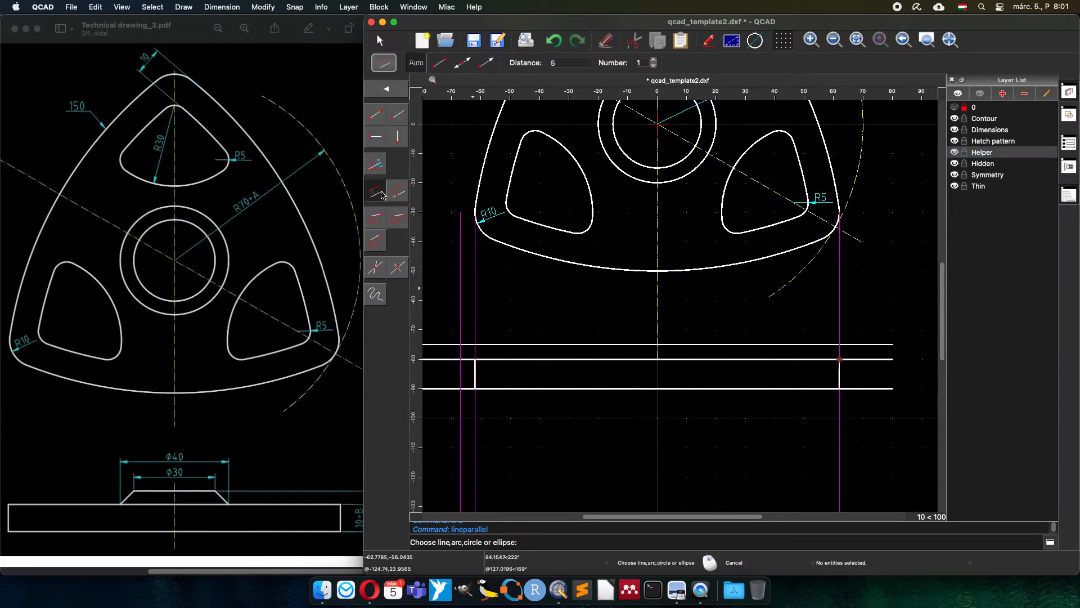